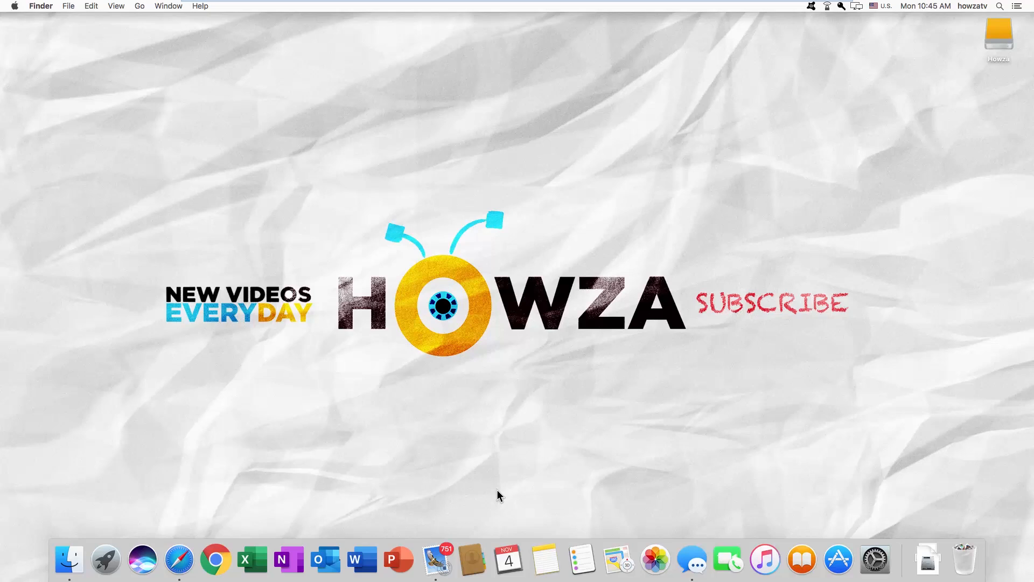
pyautogui.moveTo(179, 559)
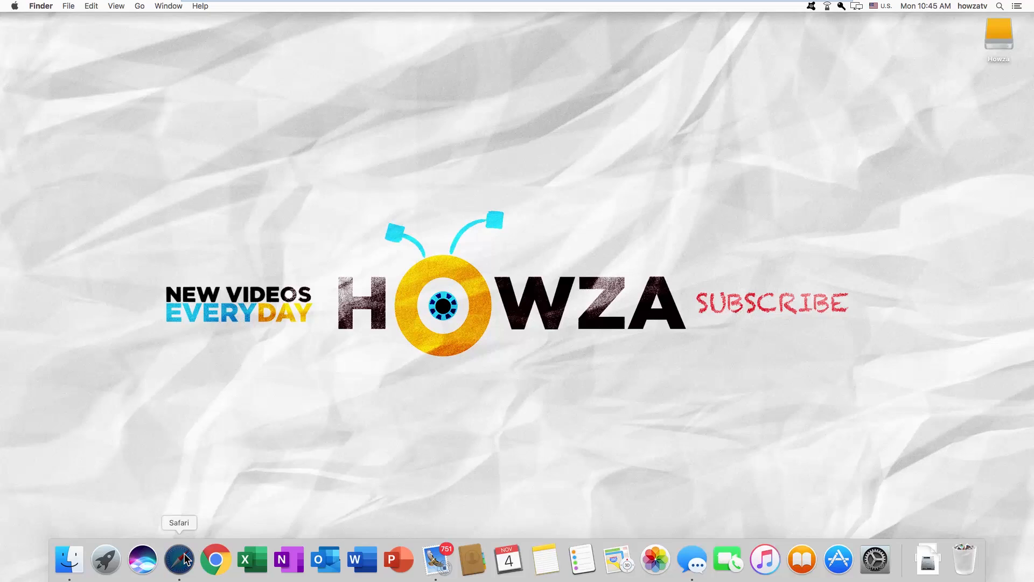
# Step: Launch Safari from the Dock and load the ebay.com home page
pyautogui.click(178, 559)
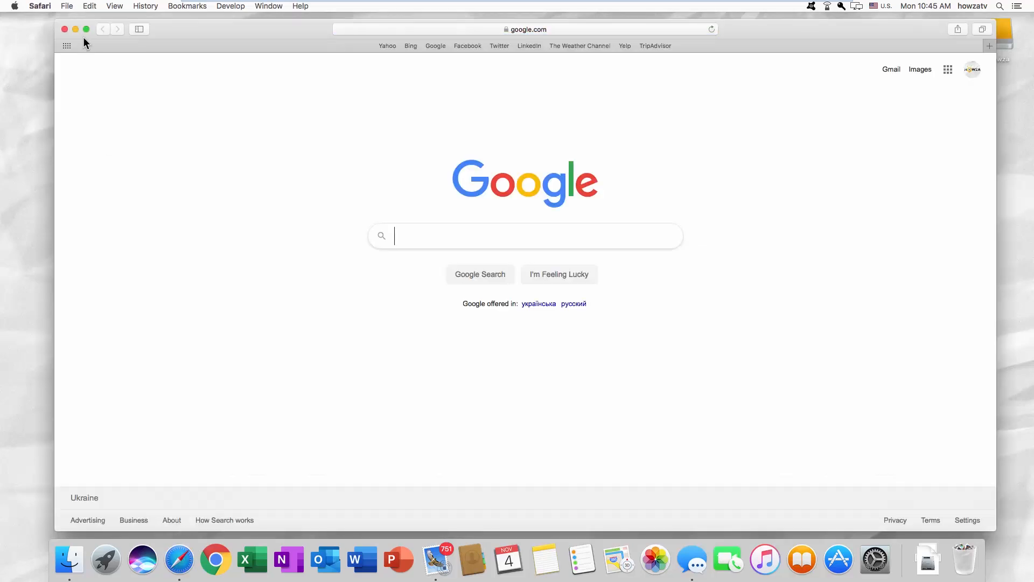
pyautogui.click(526, 29)
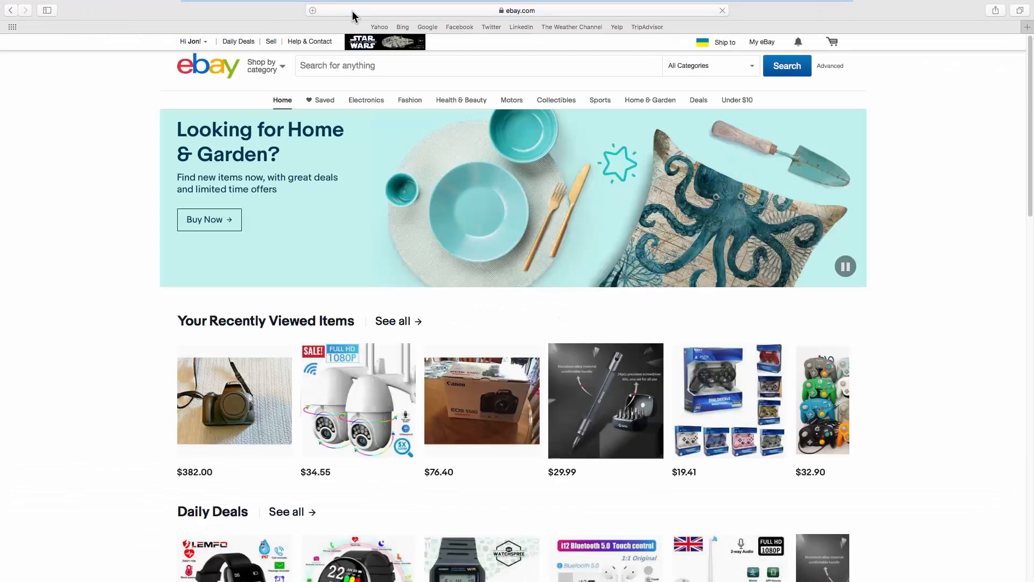
# Step: Search eBay for 'camera' and open the Canon EOS 7D Mark II listing
pyautogui.write('camera')
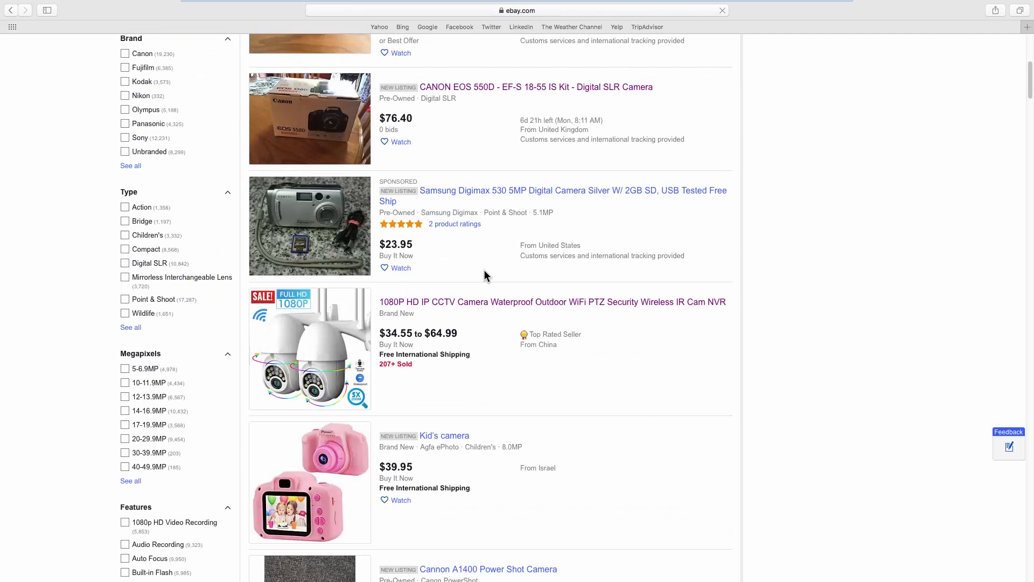
pyautogui.scroll(-3)
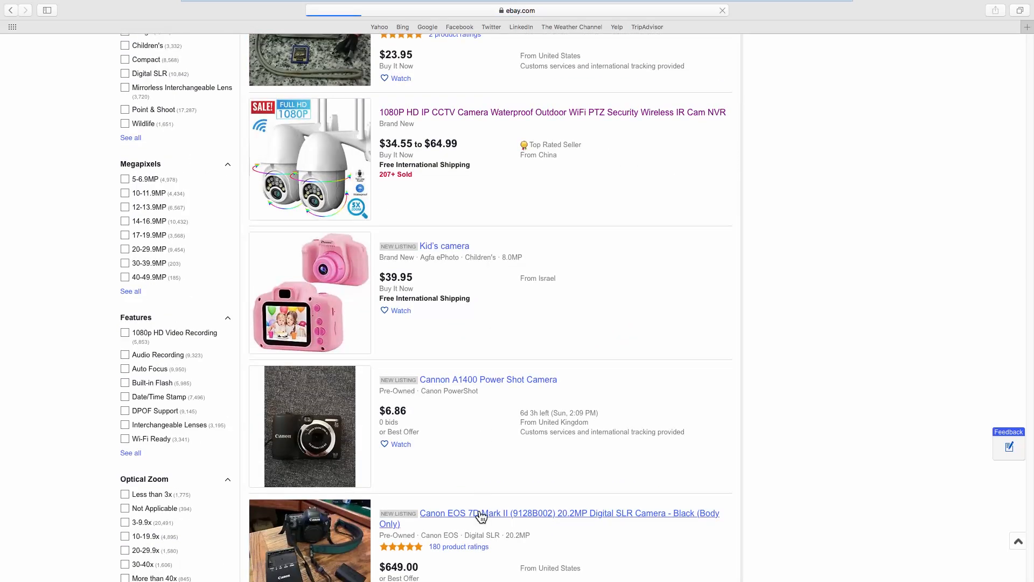
pyautogui.click(495, 513)
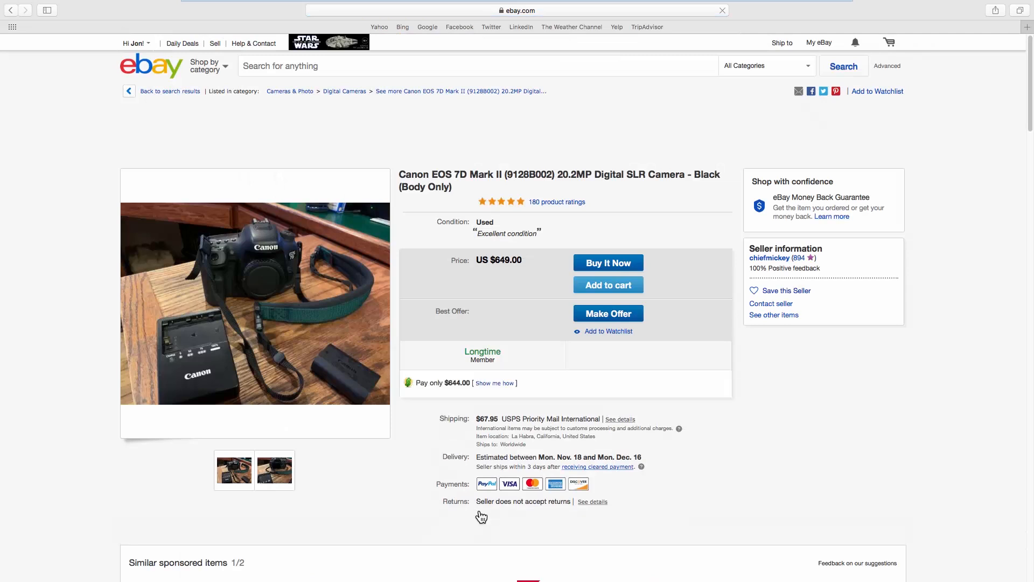
pyautogui.moveTo(608, 262)
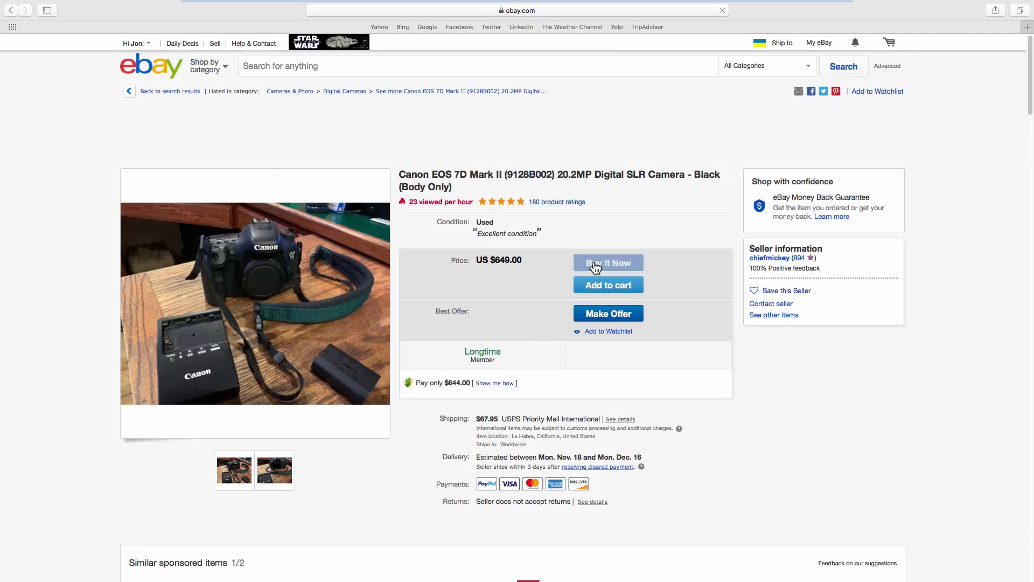
# Step: Buy the camera now and apply the $5.00 coupon at checkout
pyautogui.click(608, 262)
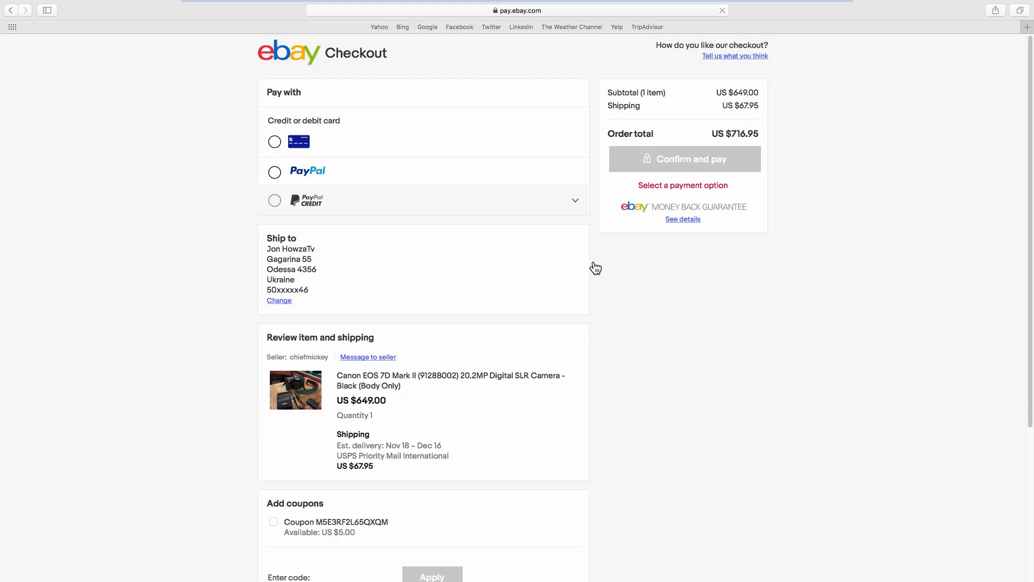
pyautogui.scroll(-3)
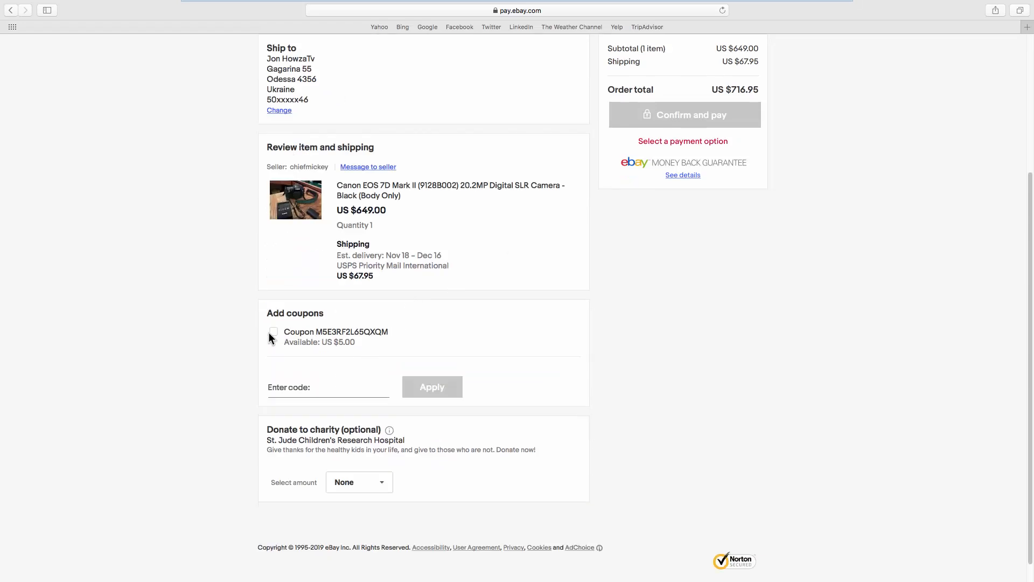
pyautogui.click(272, 335)
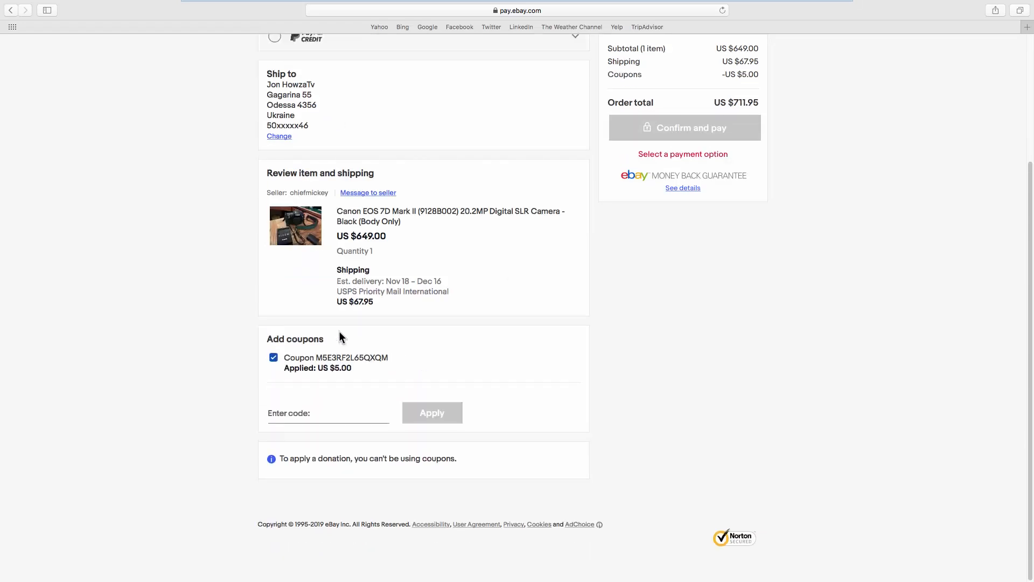
pyautogui.click(328, 412)
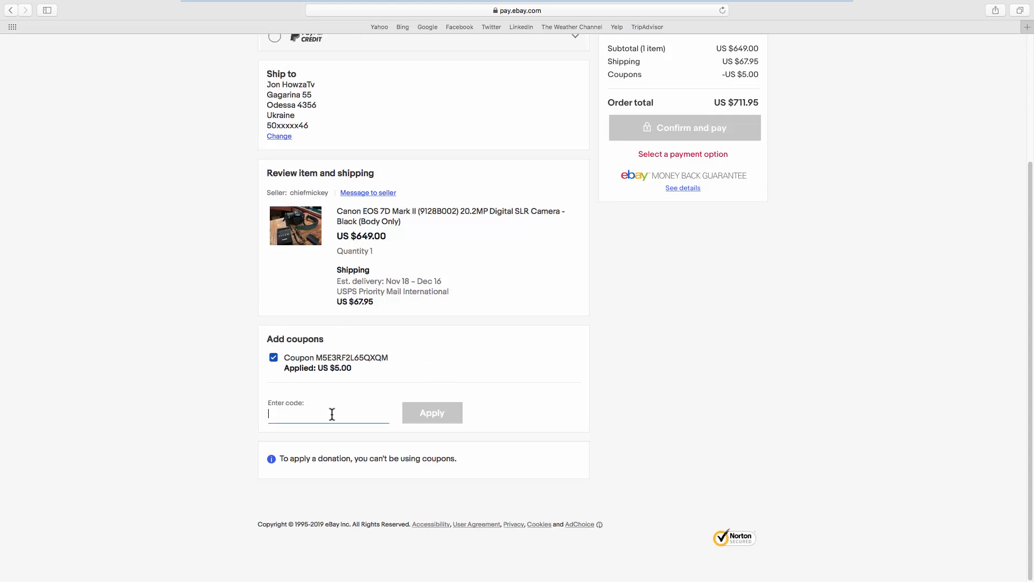
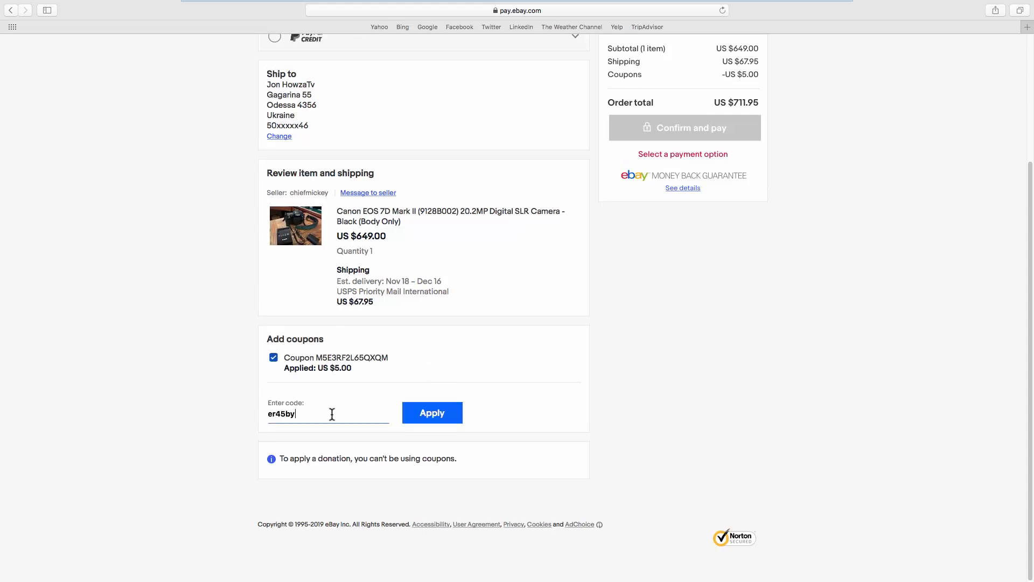
pyautogui.click(432, 412)
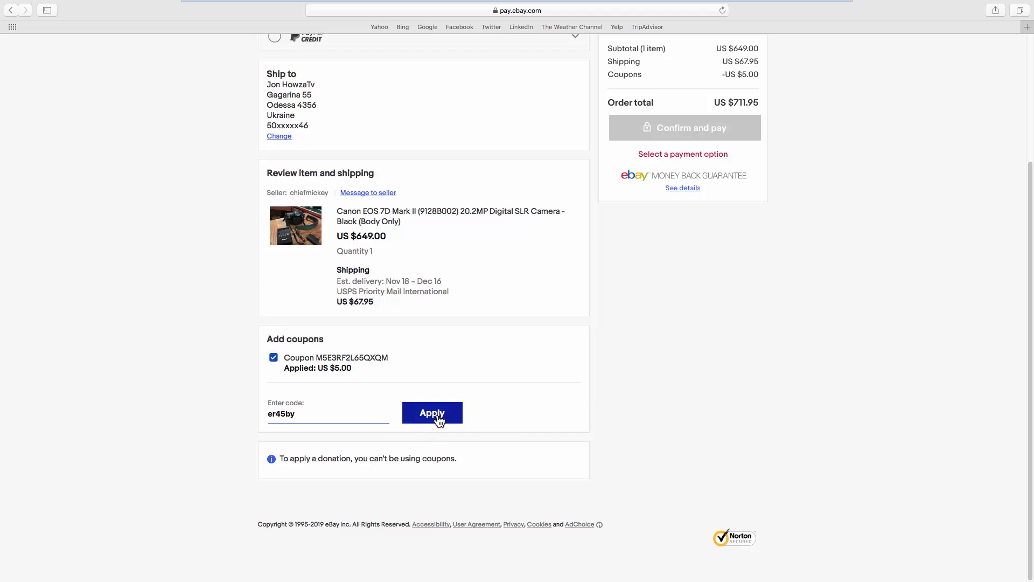
pyautogui.click(328, 413)
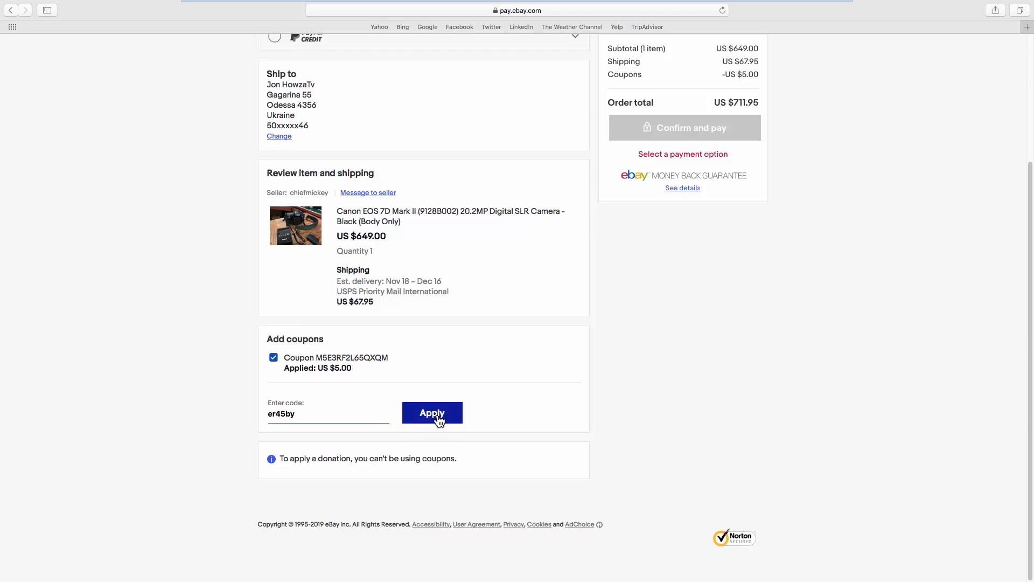
pyautogui.click(328, 414)
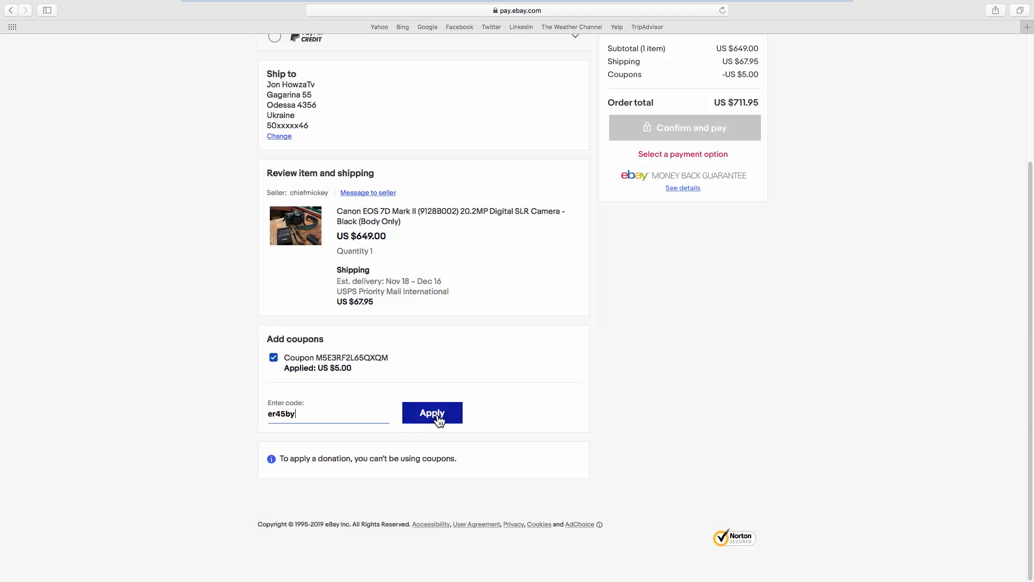